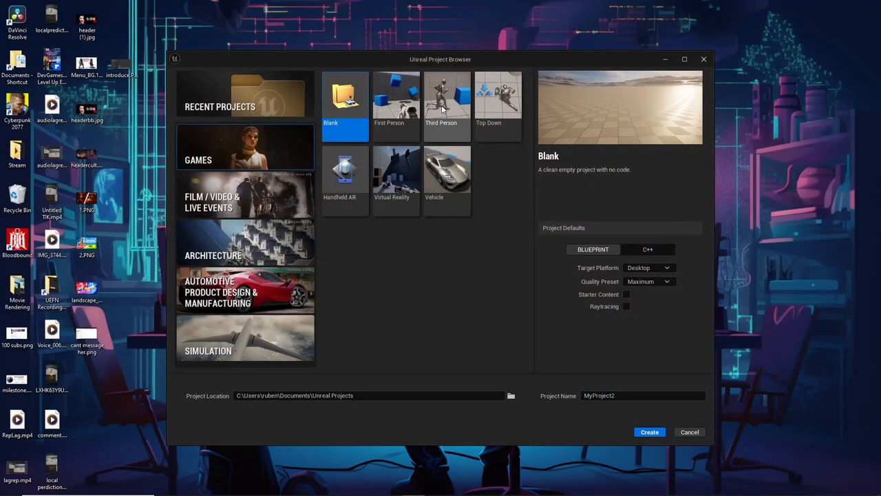
Create a Third Person template project named DoesNotTrigger.
click(446, 96)
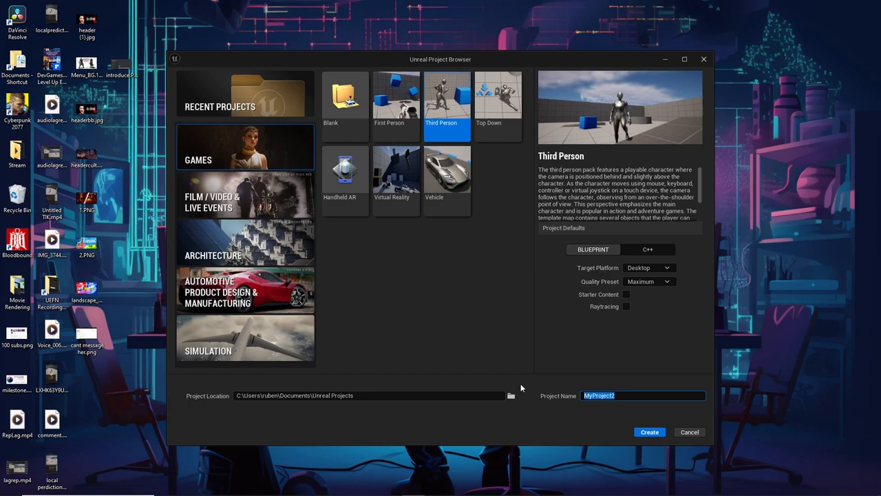
text(T)
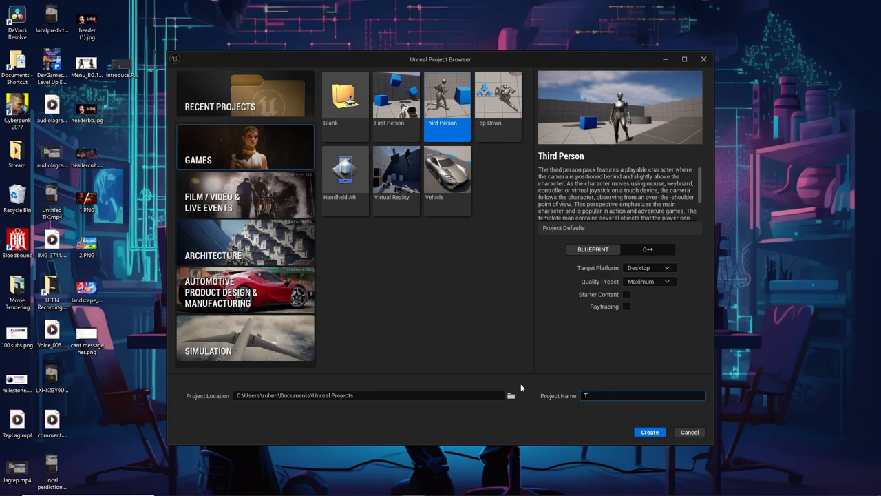
text(No)
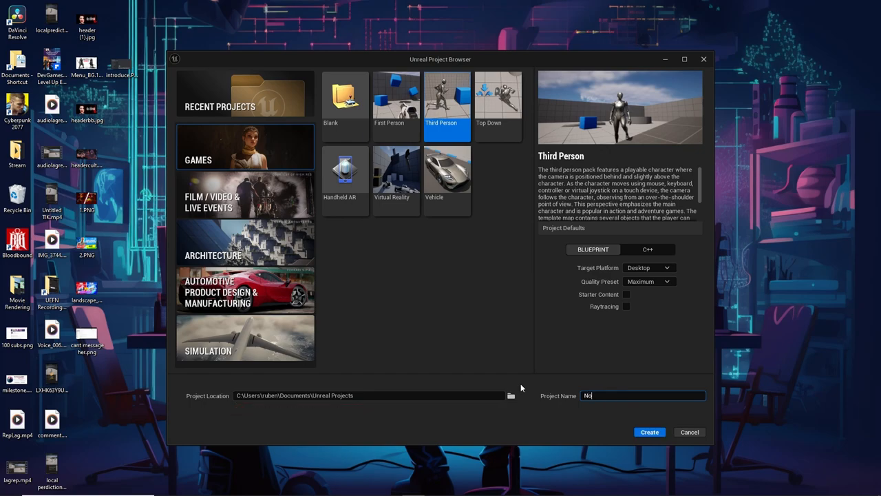
key(Backspace)
text(DoesNotTrigger)
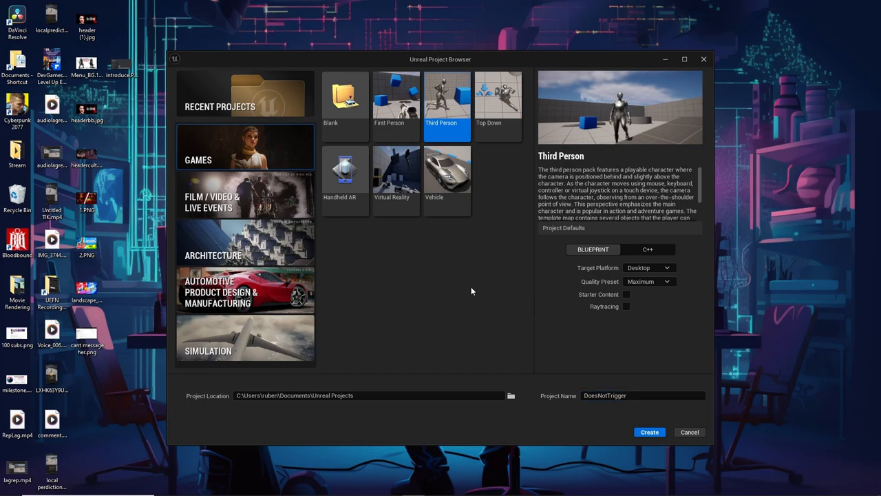
click(688, 433)
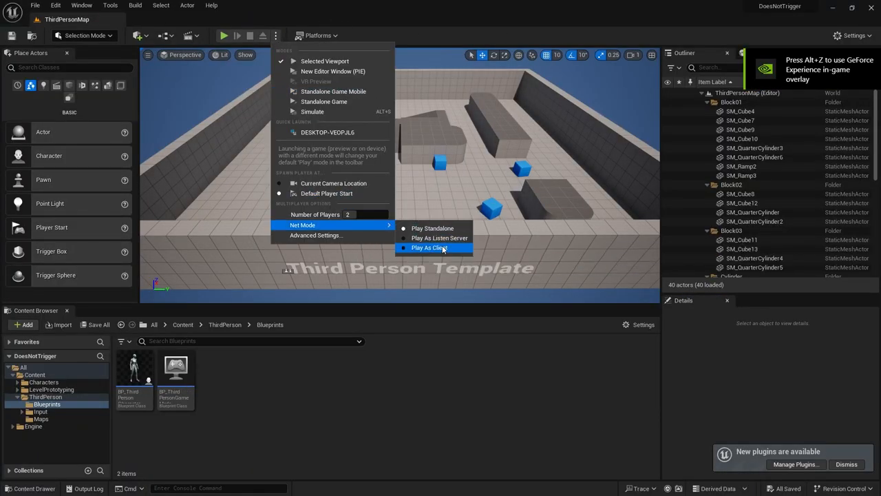
Run a two-player Play As Client test of the level, then end the session.
click(429, 248)
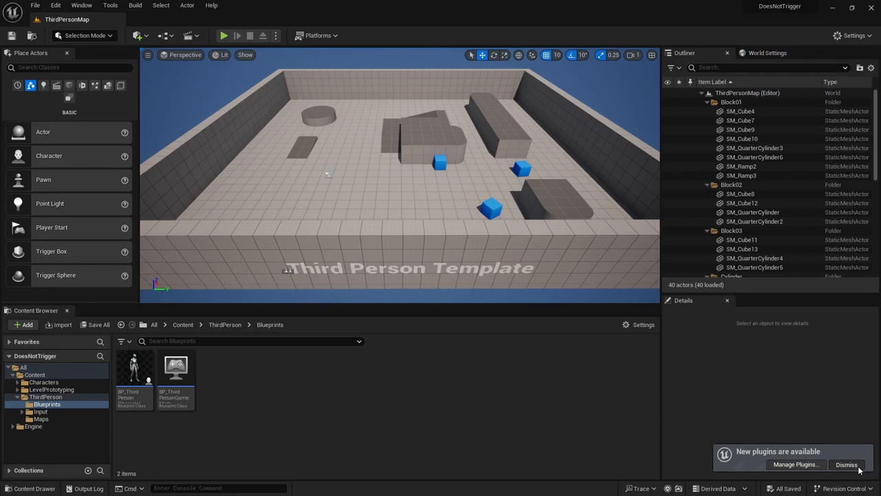
click(221, 35)
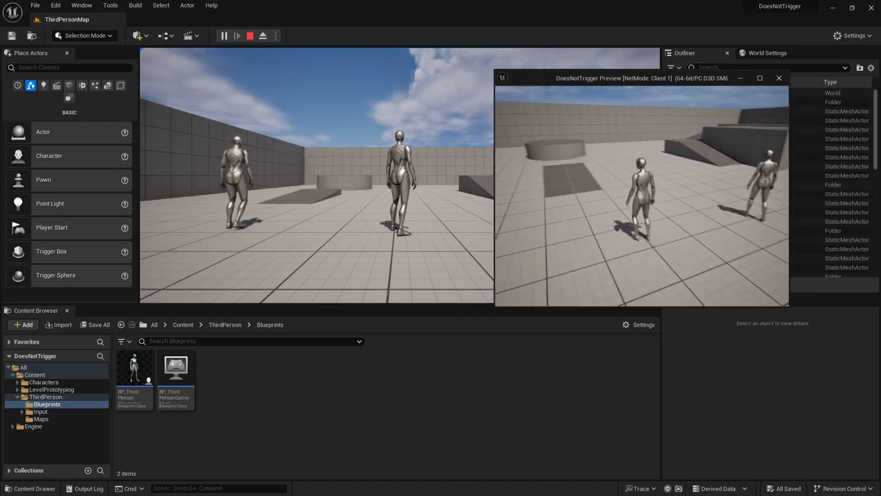
click(263, 36)
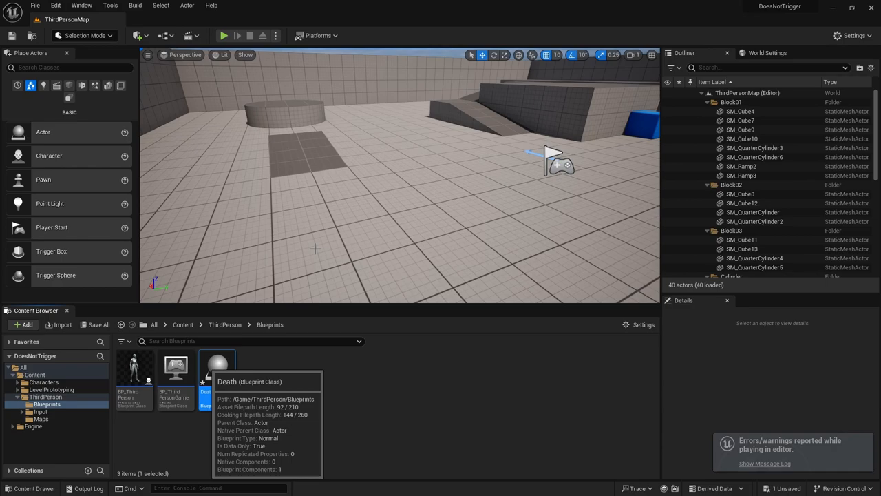
Inspect the Death blueprint and add a new Widget Blueprint for the HUD.
double_click(216, 363)
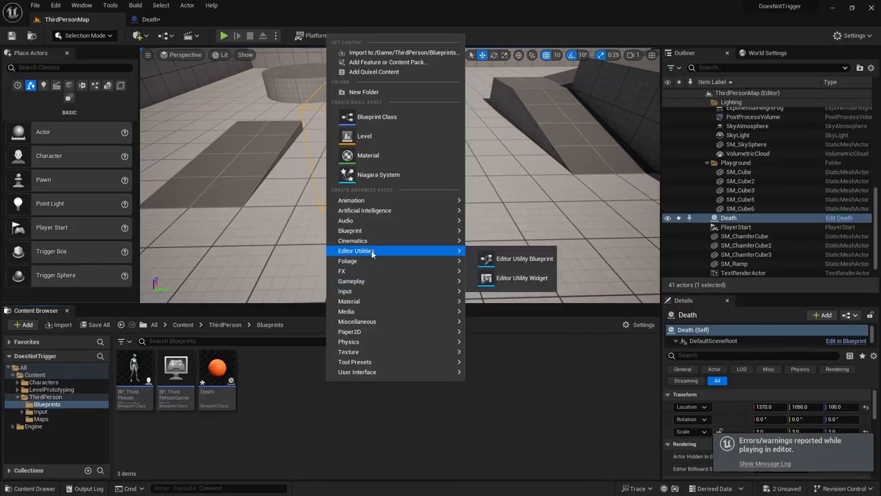
mouse_move(356, 372)
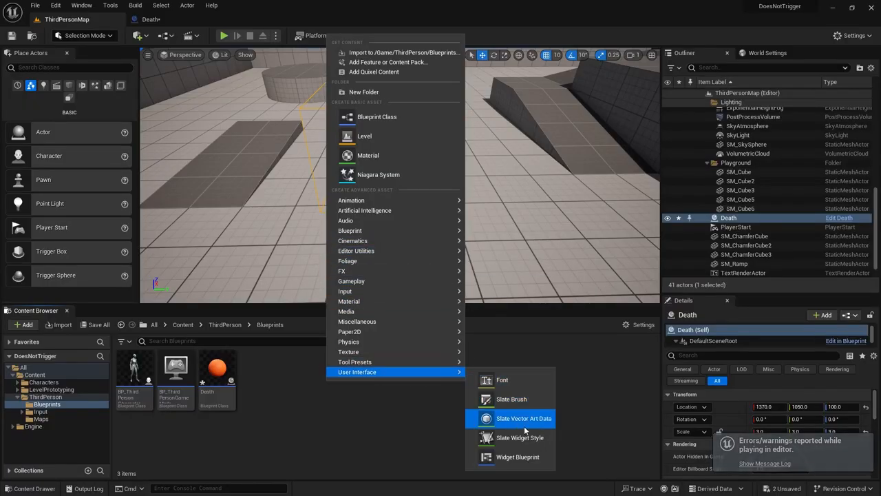
click(512, 457)
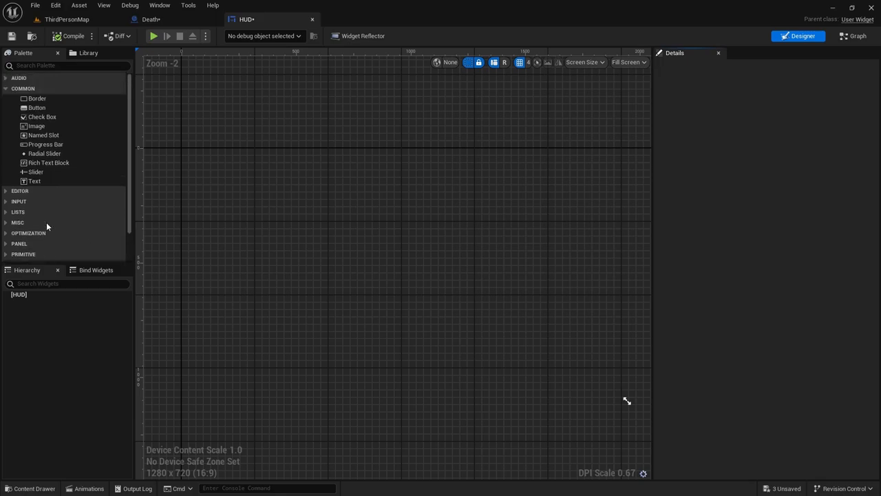
Add a Canvas Panel with a bold, centred 'HELLO PERSON YOU!' text block to the HUD widget.
text(can)
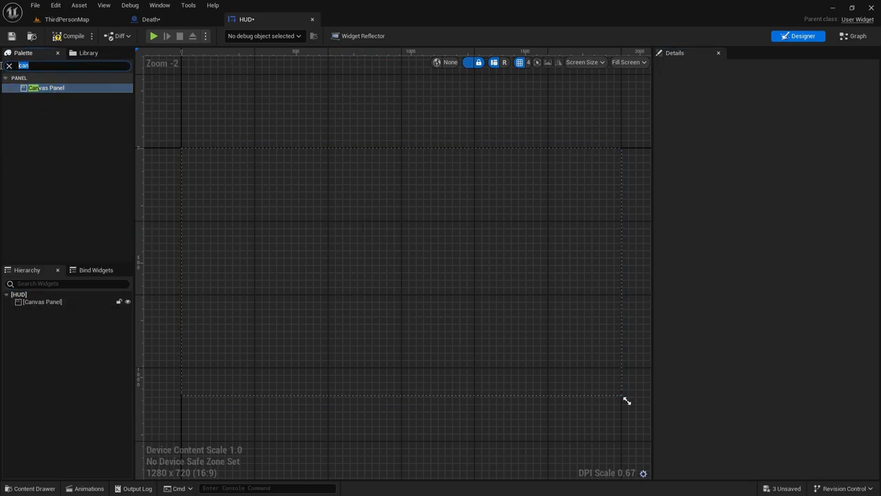
text(text)
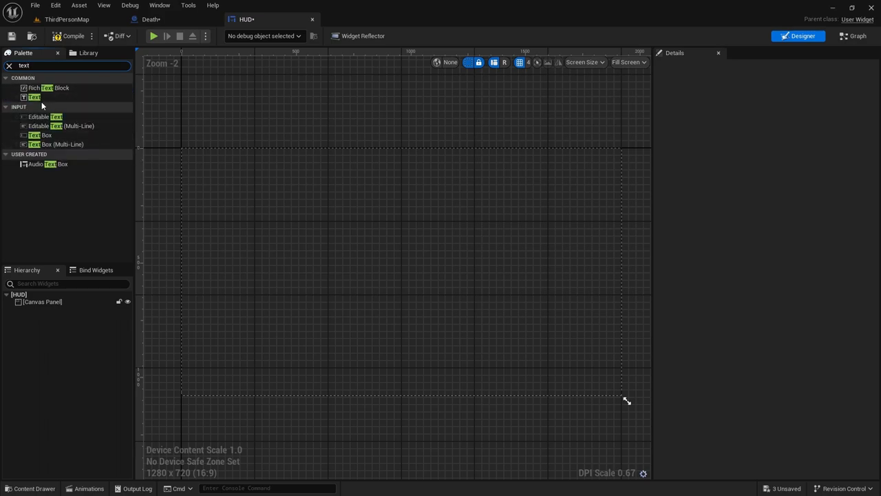
drag(33, 97, 405, 261)
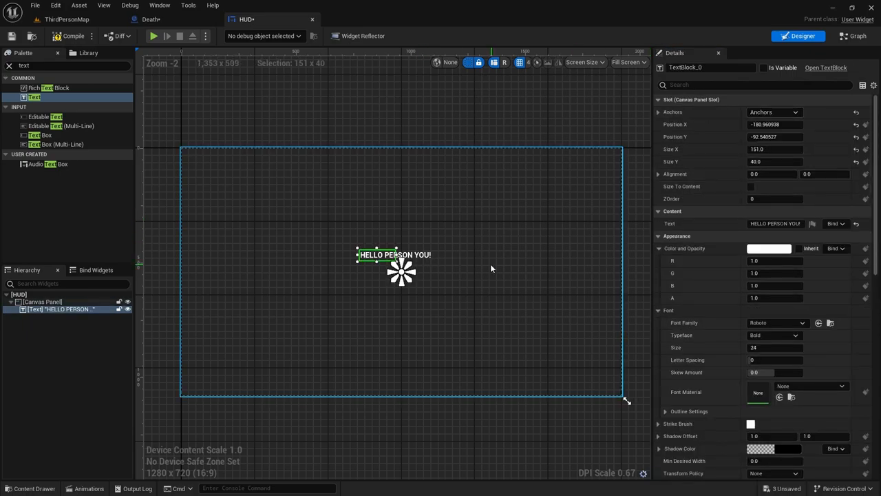
drag(411, 253, 434, 253)
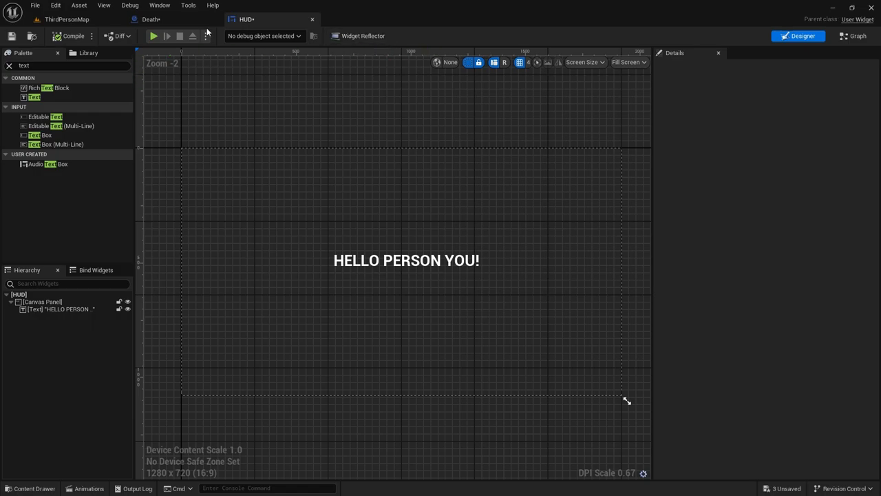
click(62, 19)
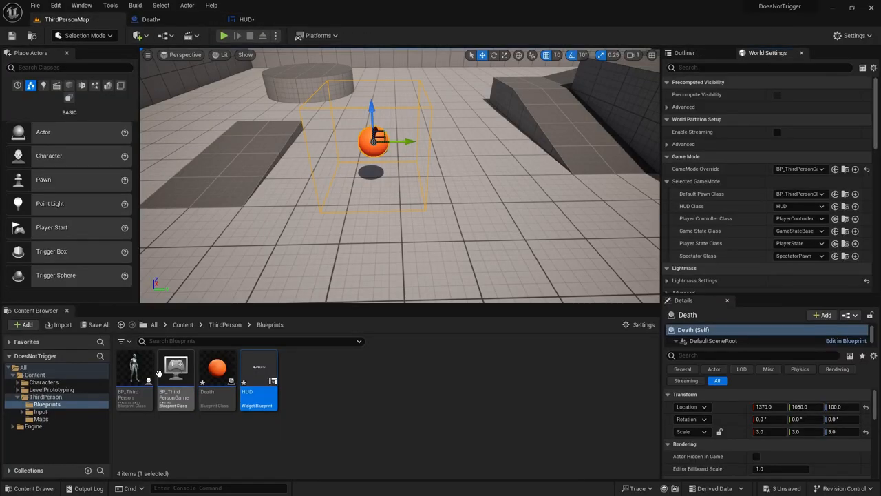
In BP_ThirdPersonCharacter, add Create Widget (HUD) wired into Add to Player Screen.
double_click(175, 369)
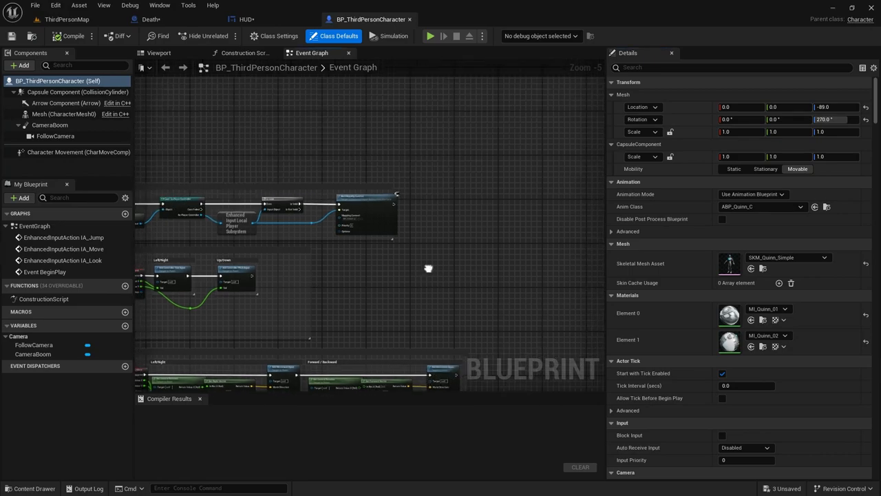
text(create w)
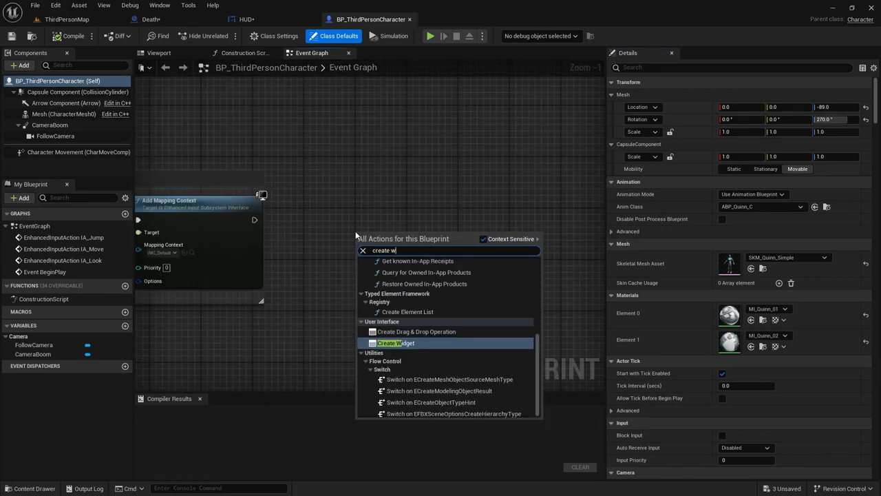
click(396, 343)
text(add to view)
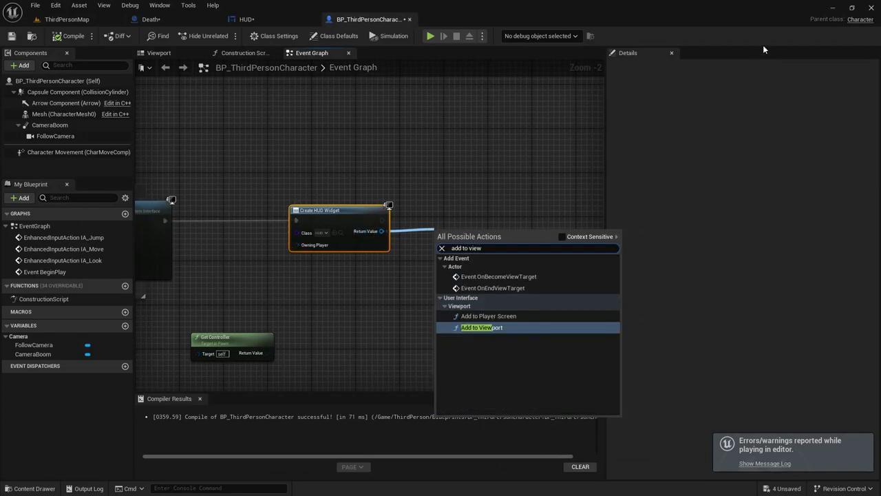
click(479, 315)
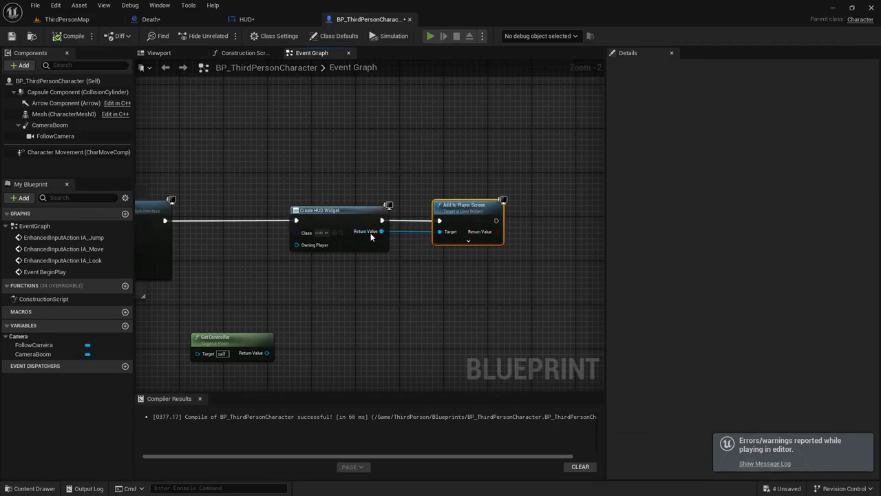
click(427, 36)
text(custom even)
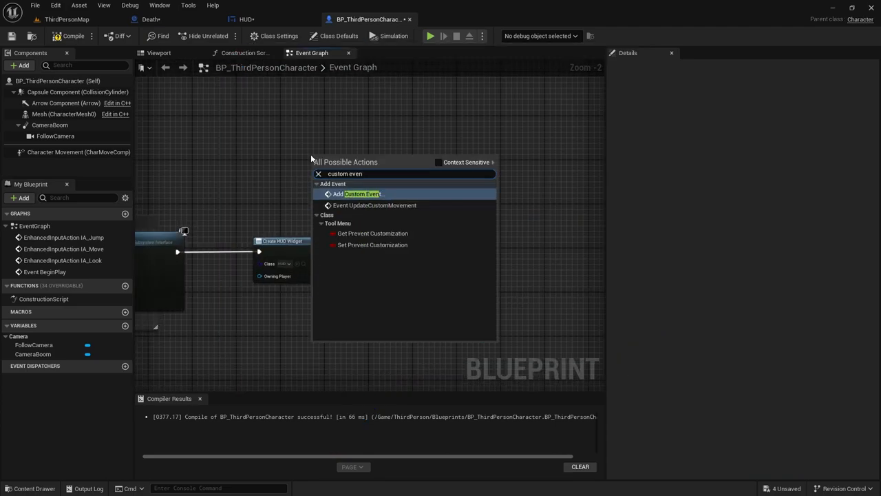
Add a Create HUD custom event driving the widget creation, called after Add Mapping Context.
click(360, 192)
text(Create HUD)
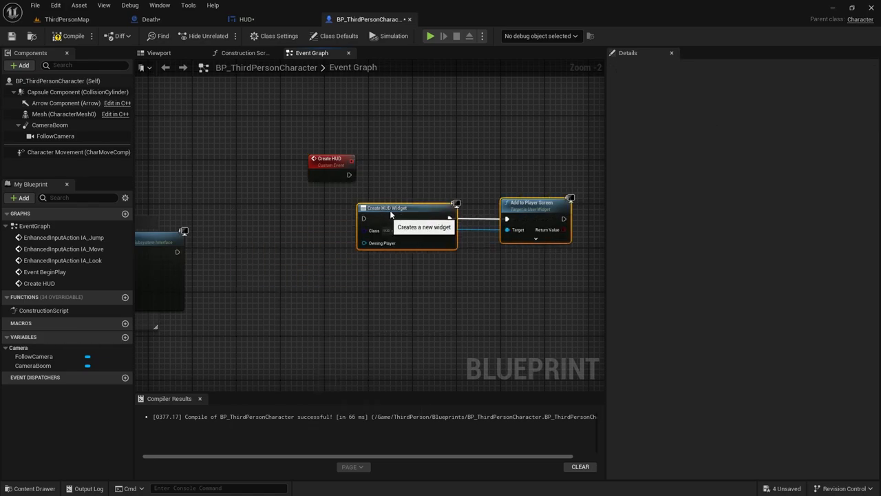
click(329, 162)
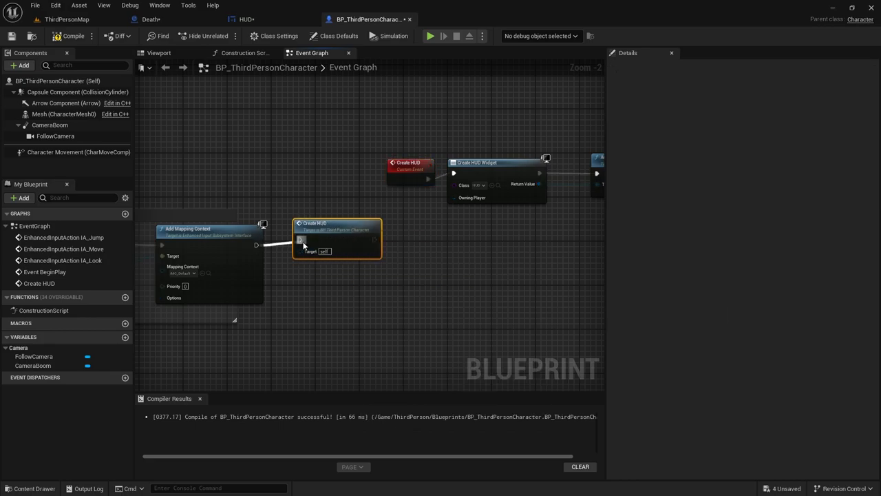
click(427, 36)
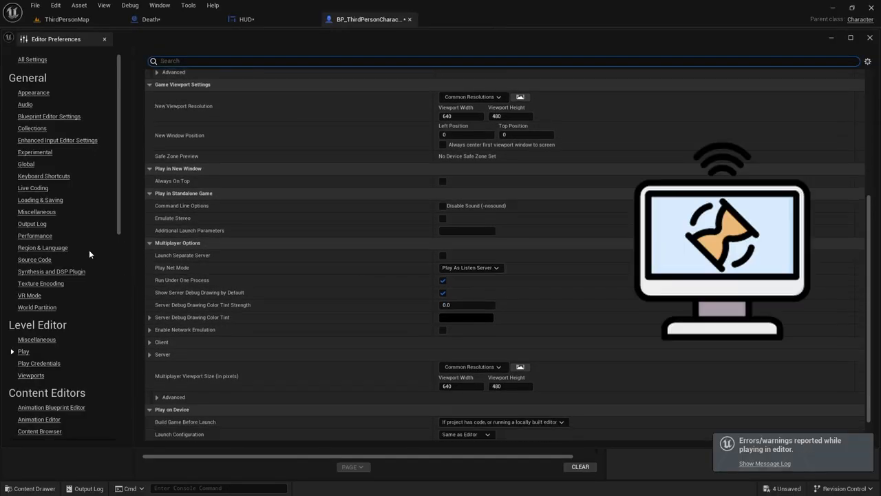
Expand the Server section under Multiplayer Options in the Play preferences.
scroll(down, 3)
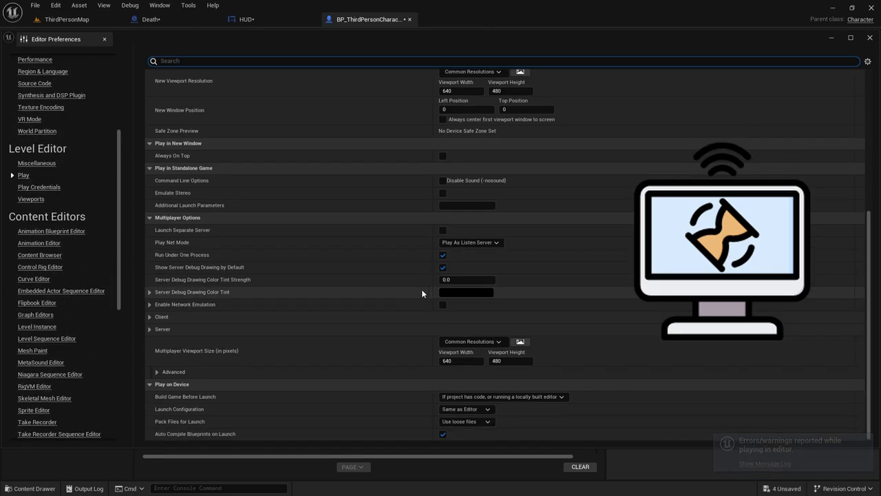
click(148, 329)
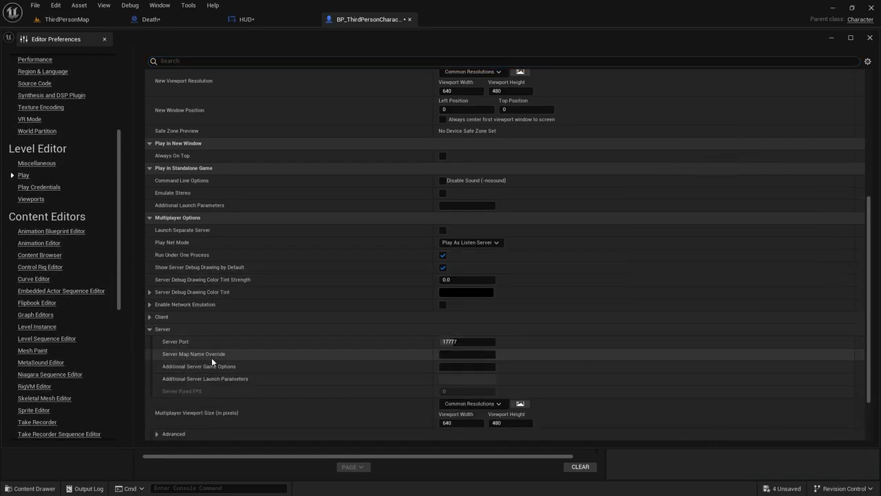
click(444, 304)
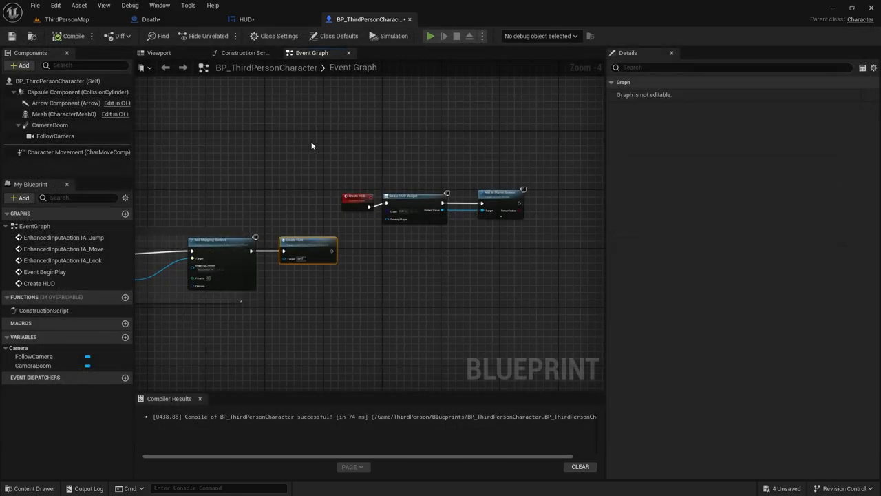
click(431, 36)
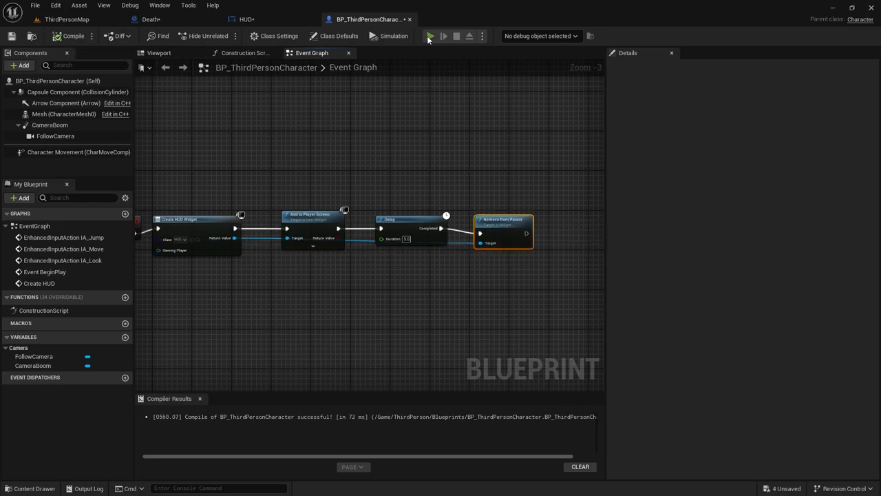
click(430, 36)
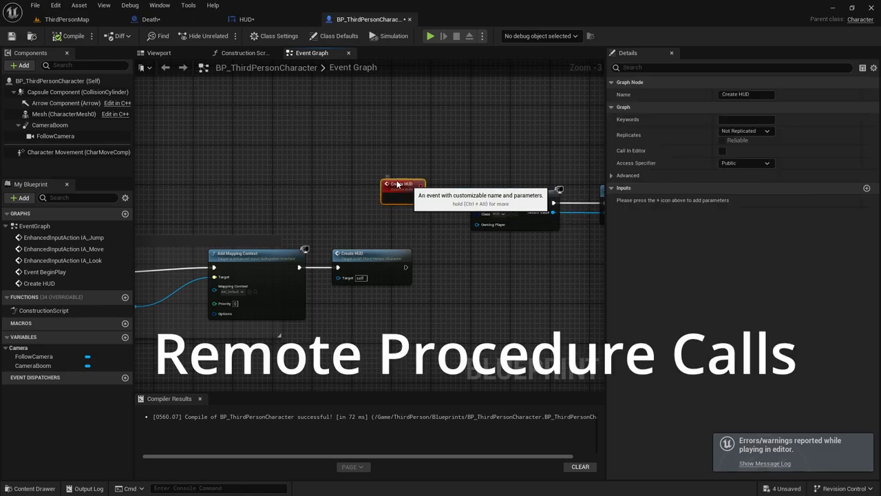
Add a For Loop after Create HUD that spawns the Death actor via Spawn Actor from Class, and compile.
text(for loo)
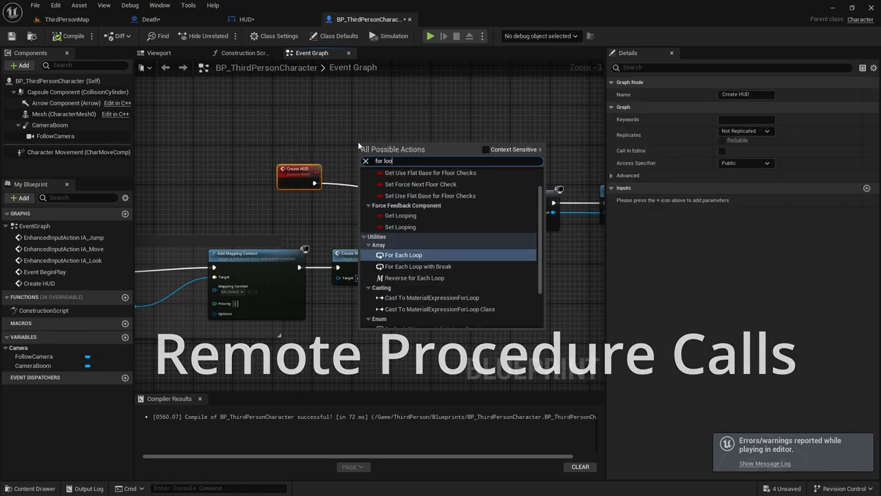
click(403, 255)
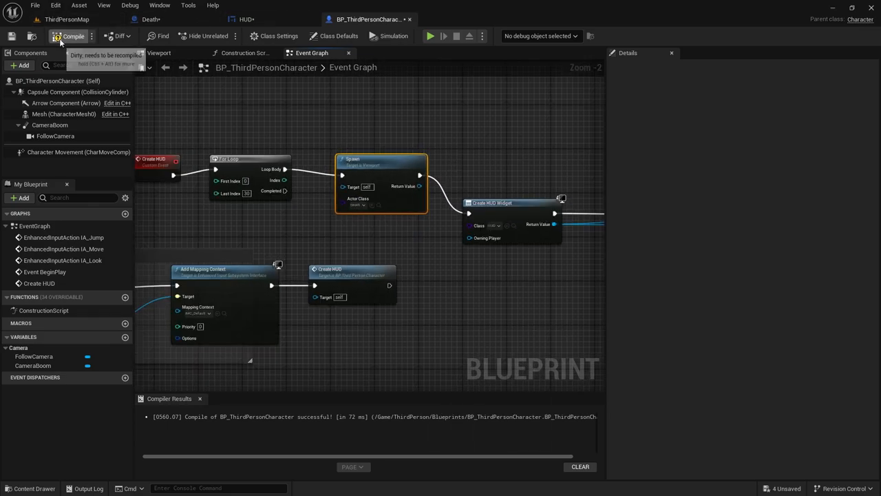
click(70, 35)
text(spawn ac)
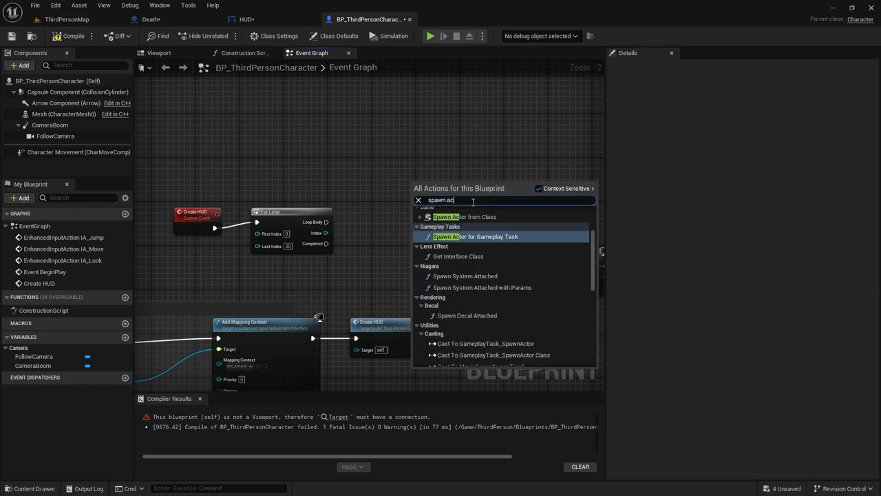
click(471, 216)
text(death)
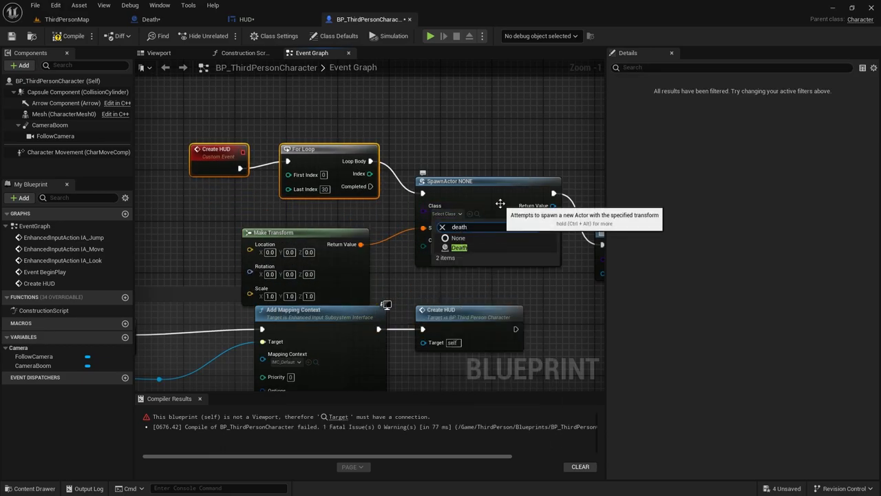
click(456, 248)
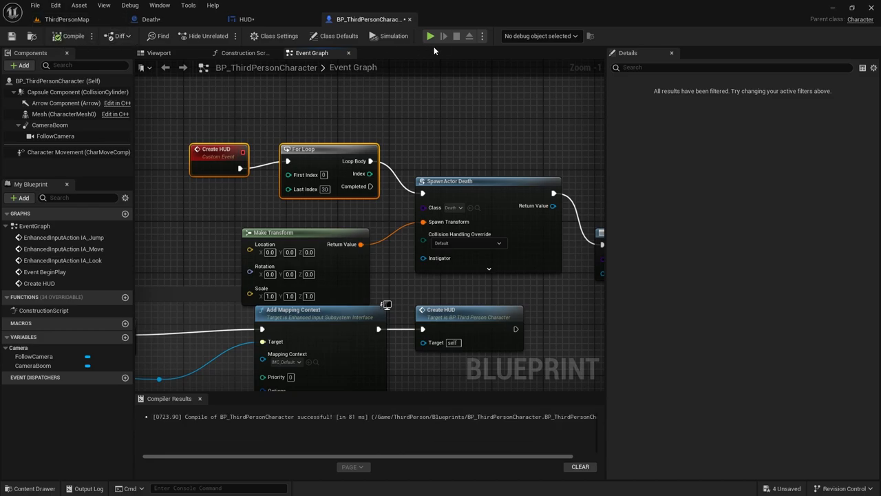
mouse_move(429, 36)
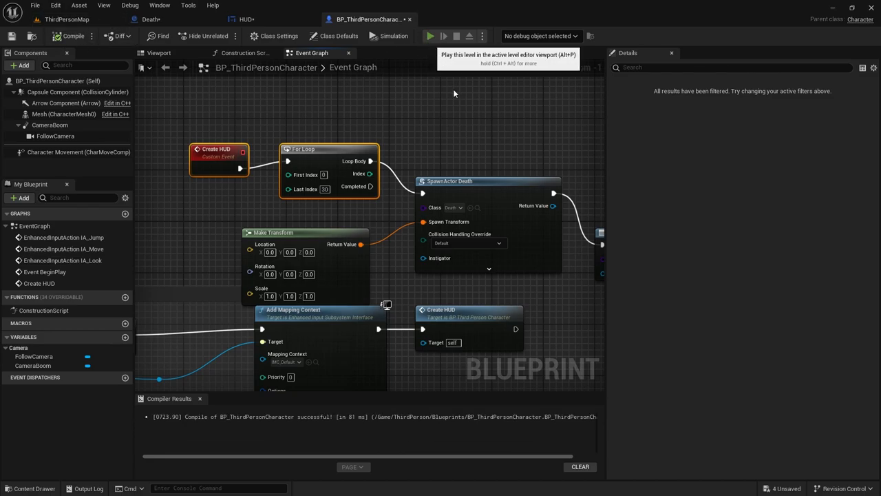
click(427, 36)
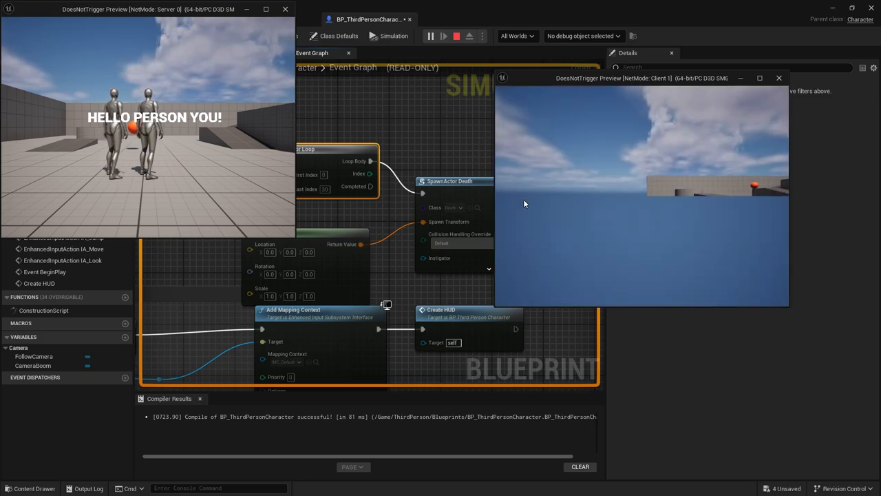
mouse_move(541, 198)
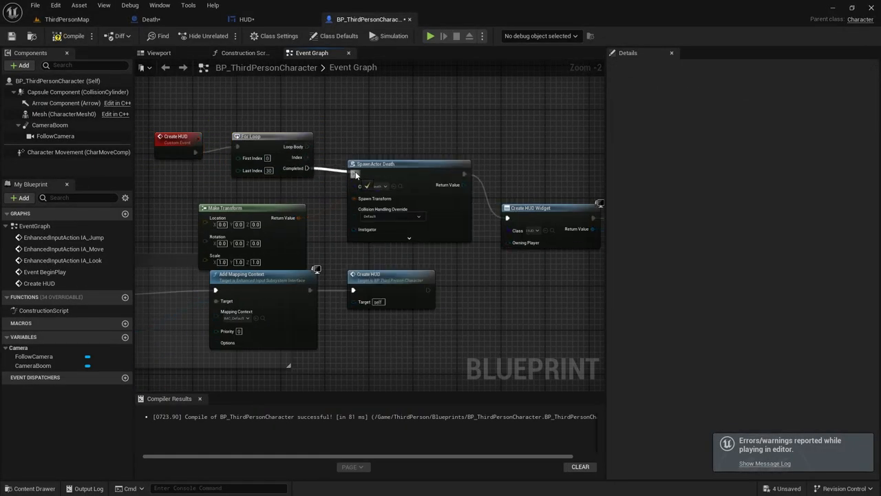
Wire Server_Create HUD (Run on Server) to multicast Multi_Create HUD with a Print String, and compile.
click(431, 36)
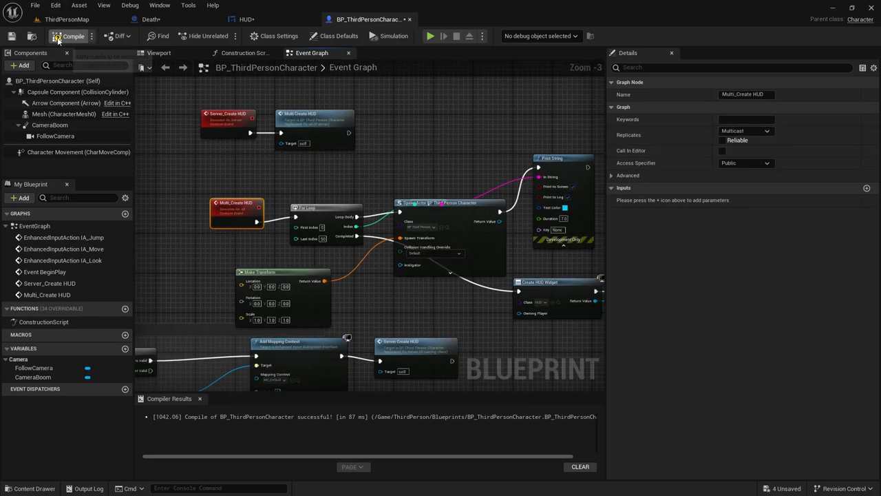
click(426, 36)
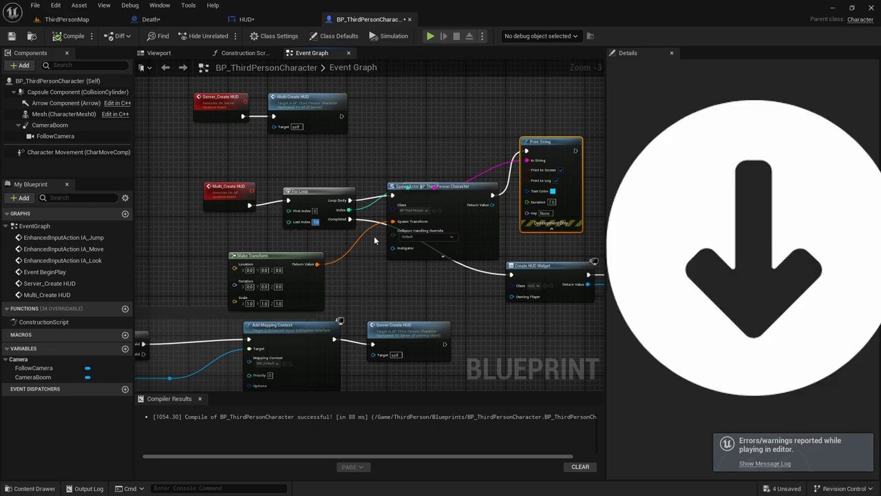
click(433, 36)
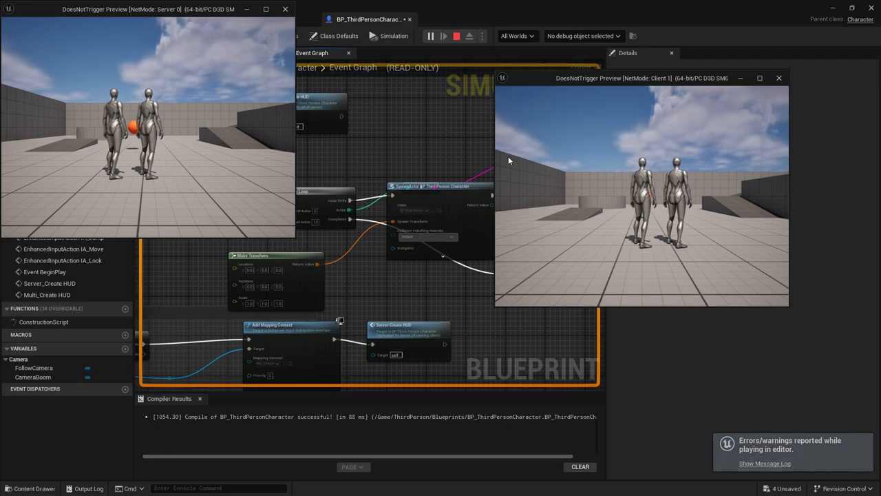
click(766, 462)
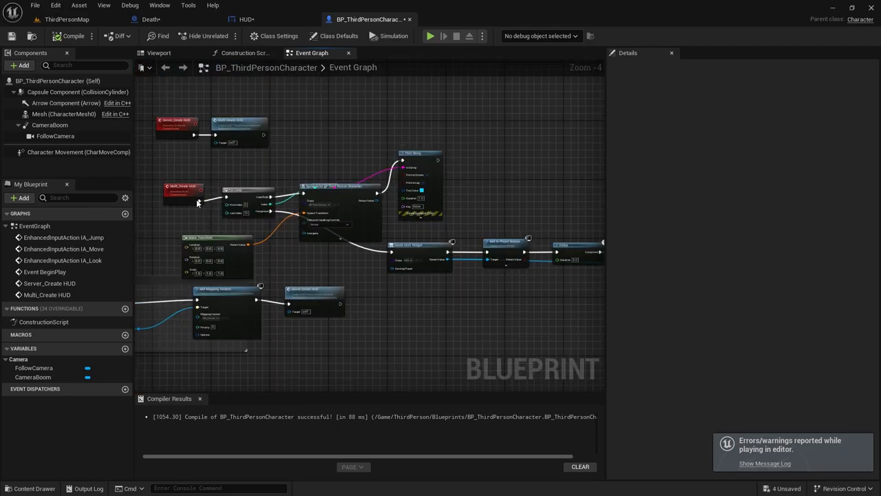
click(430, 36)
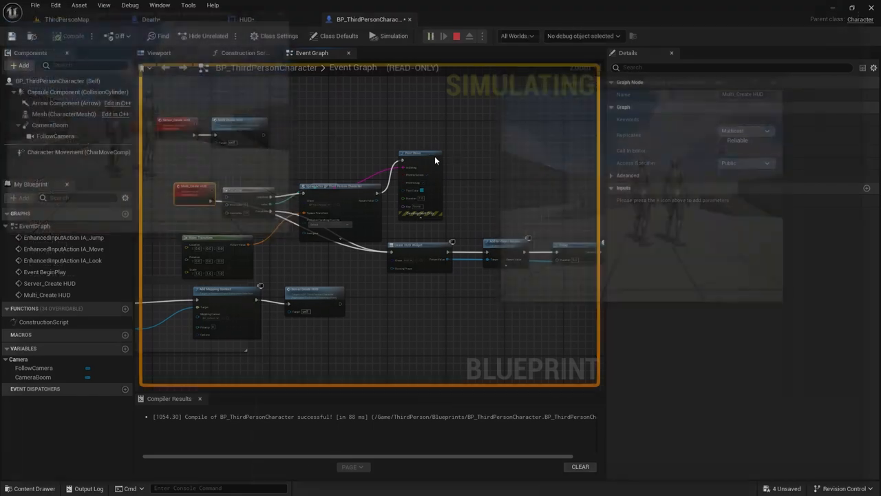
click(468, 36)
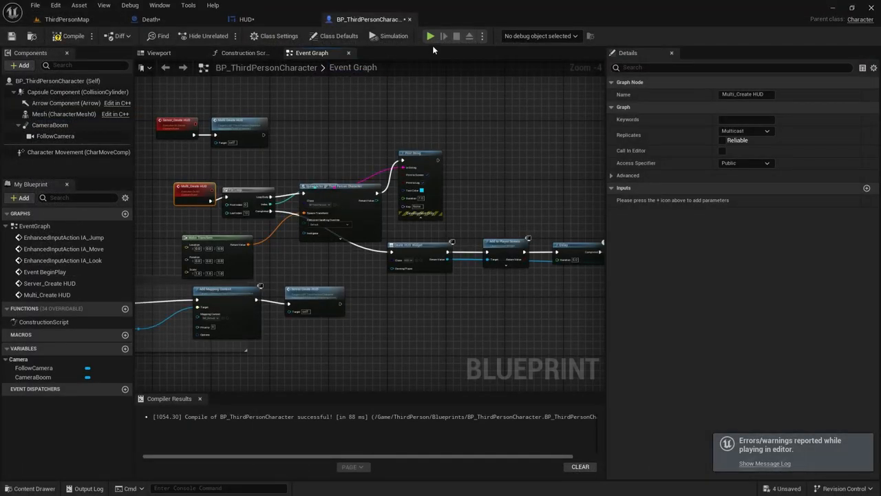
Tick Reliable on Multi_Create HUD, compile, and start a server-and-client test play.
click(429, 36)
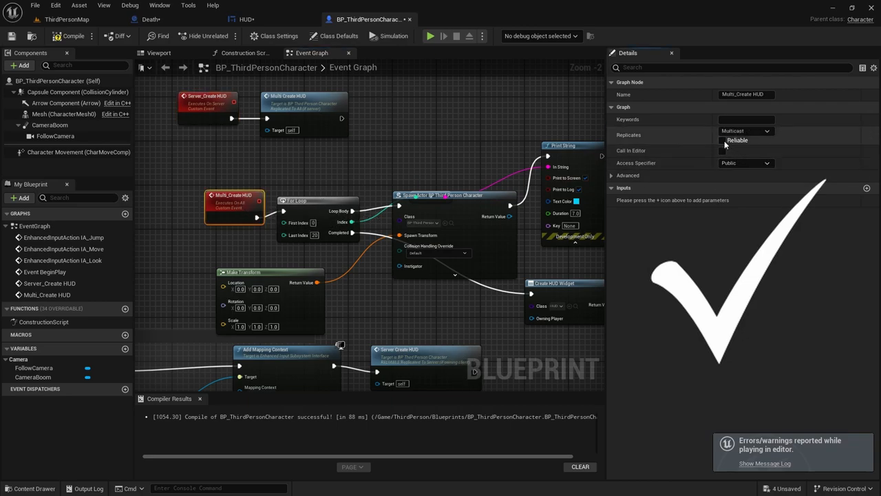
click(722, 141)
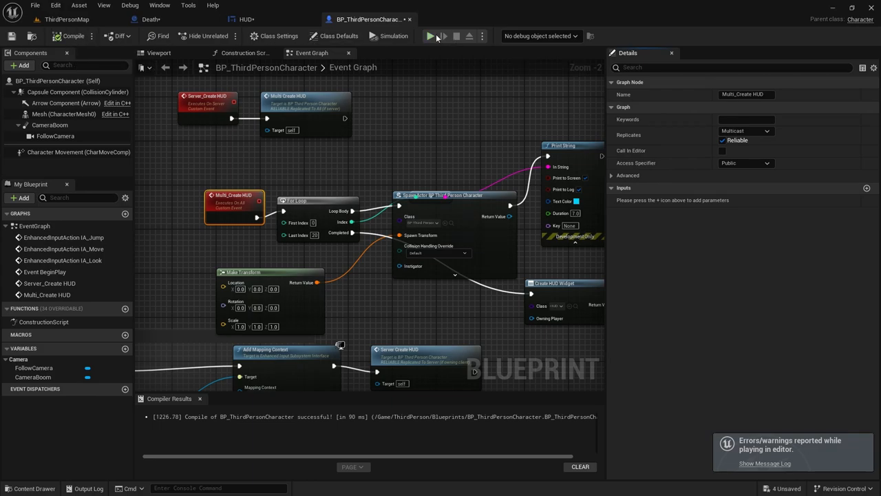
click(429, 36)
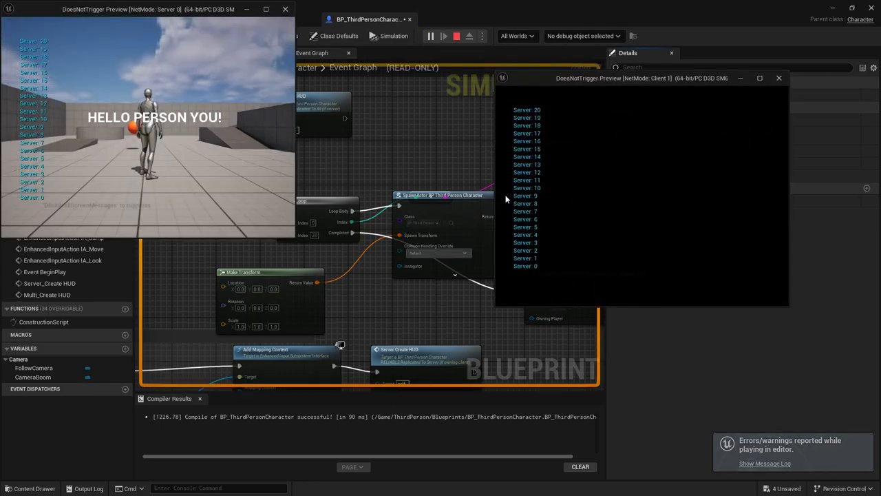